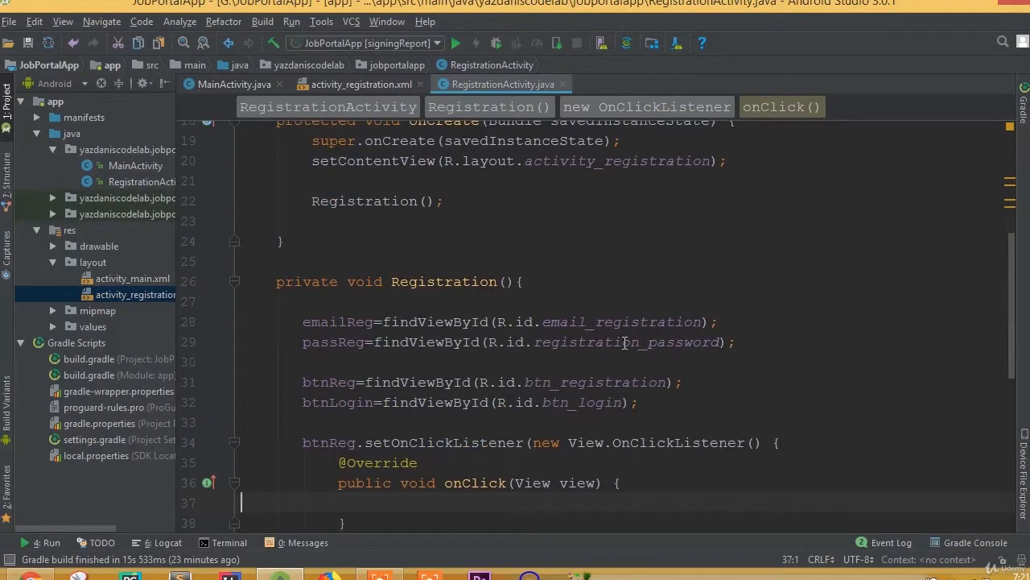
Step: Scroll RegistrationActivity.java to the btnReg OnClickListener's onClick method
{"action": "scroll", "scroll_direction": "down", "scroll_amount": 3}
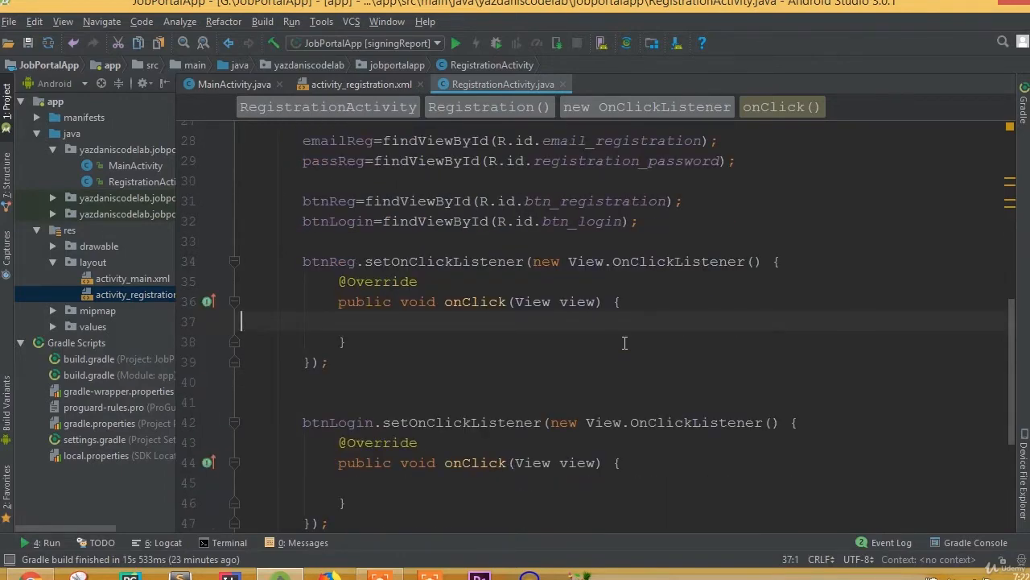
{"action": "scroll", "scroll_direction": "up", "scroll_amount": 3}
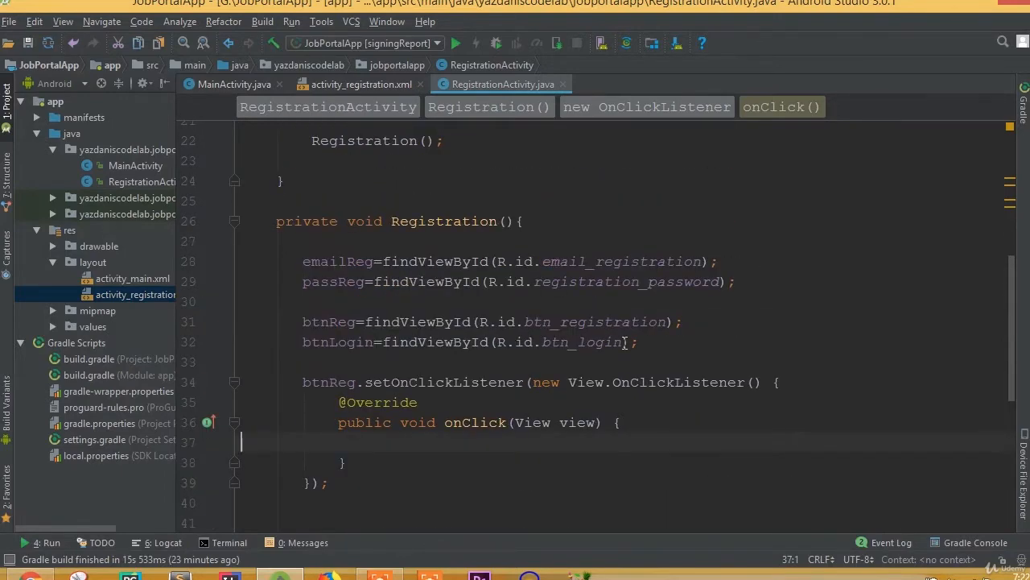
{"action": "scroll", "scroll_direction": "down", "scroll_amount": 3}
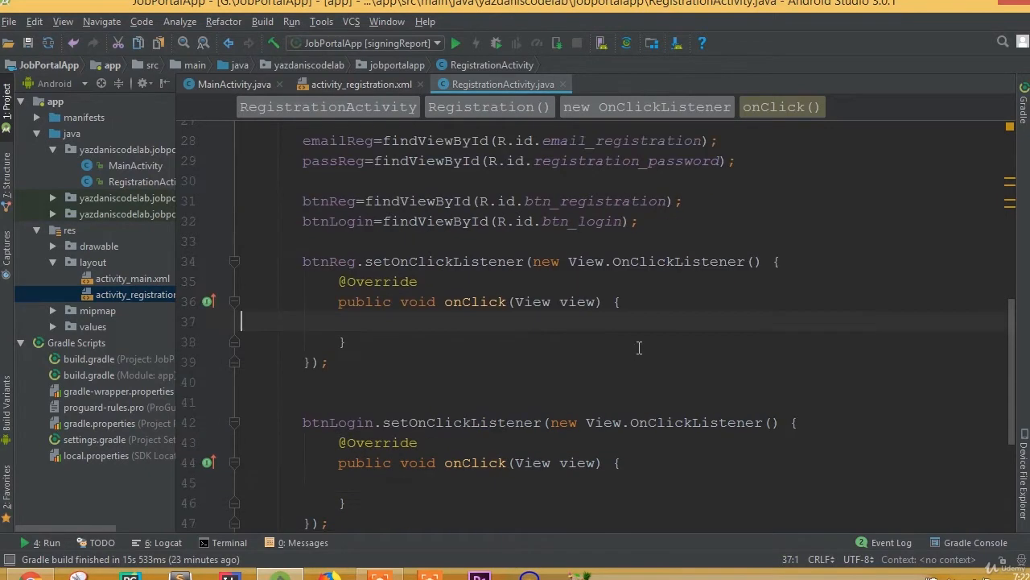
{"action": "mouse_move", "coordinate": [599, 322]}
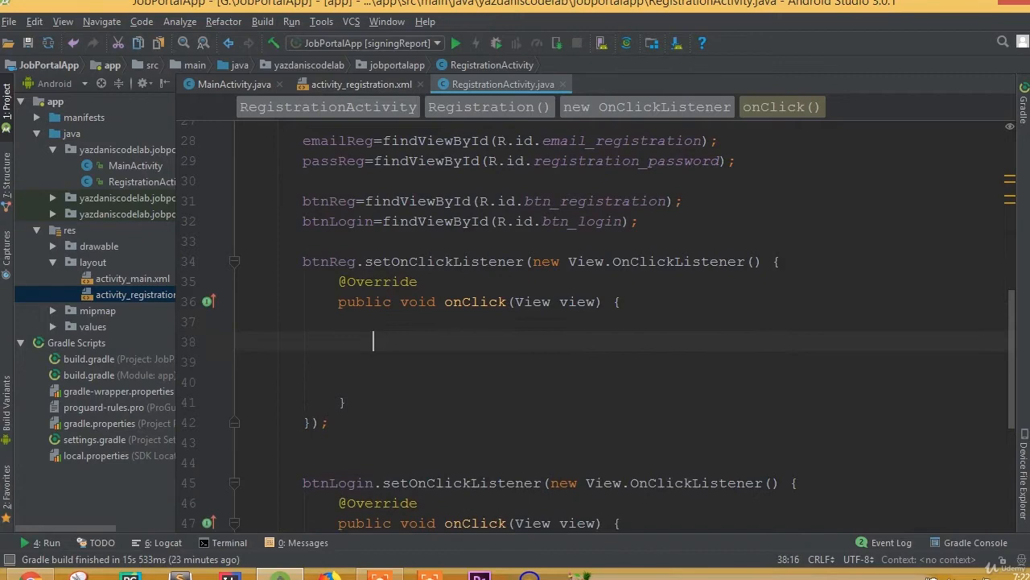
{"action": "scroll", "scroll_direction": "up", "scroll_amount": 3}
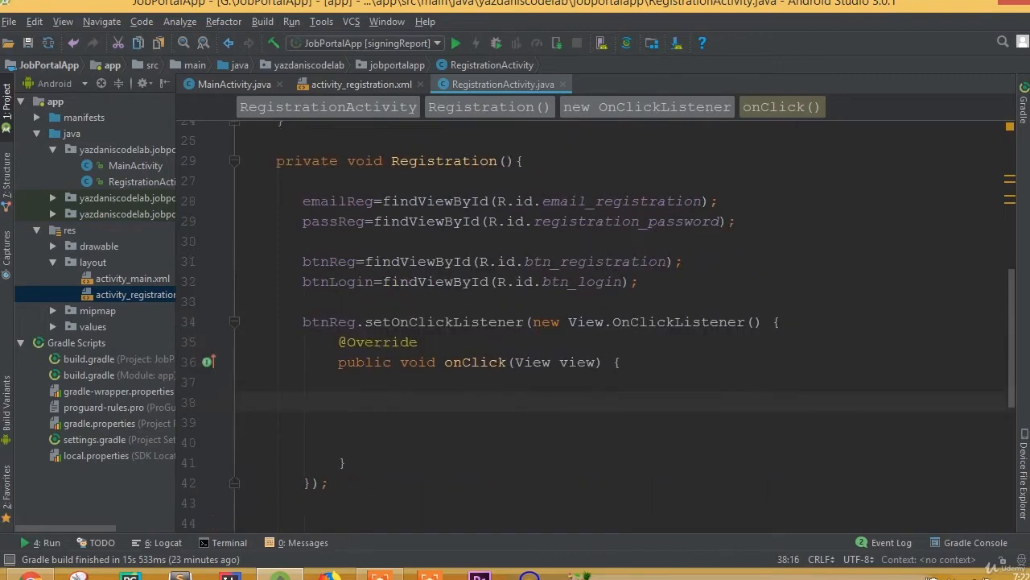
Step: Declare String email = emailReg.getText().toString().trim(); inside onClick
{"action": "type", "text": "if"}
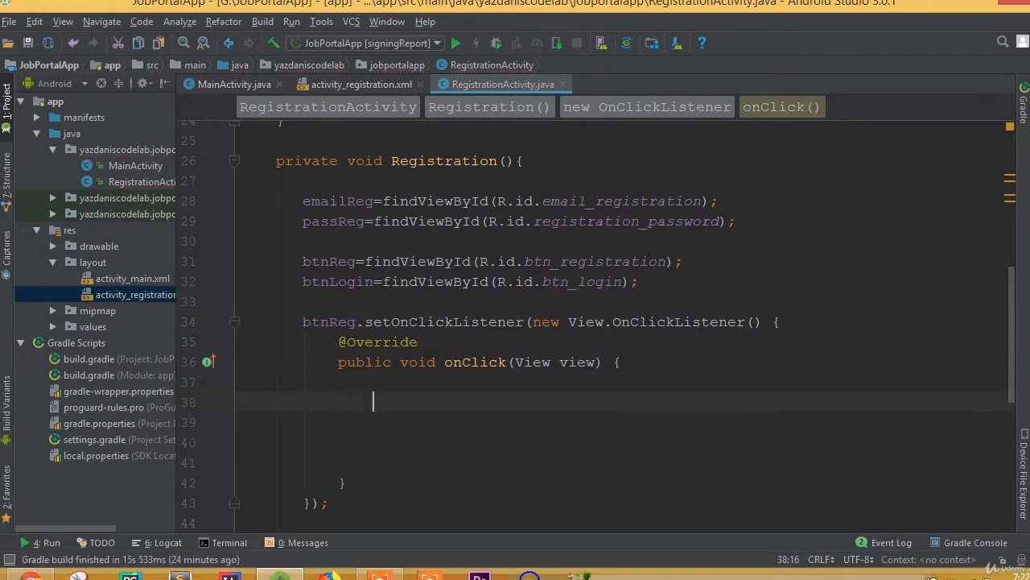
{"action": "type", "text": "String"}
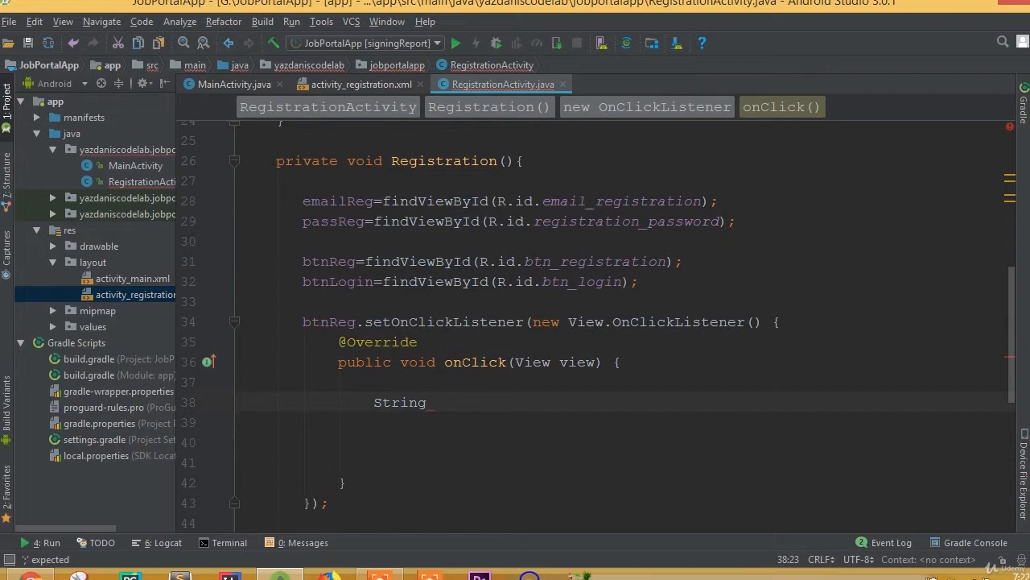
{"action": "type", "text": "emai"}
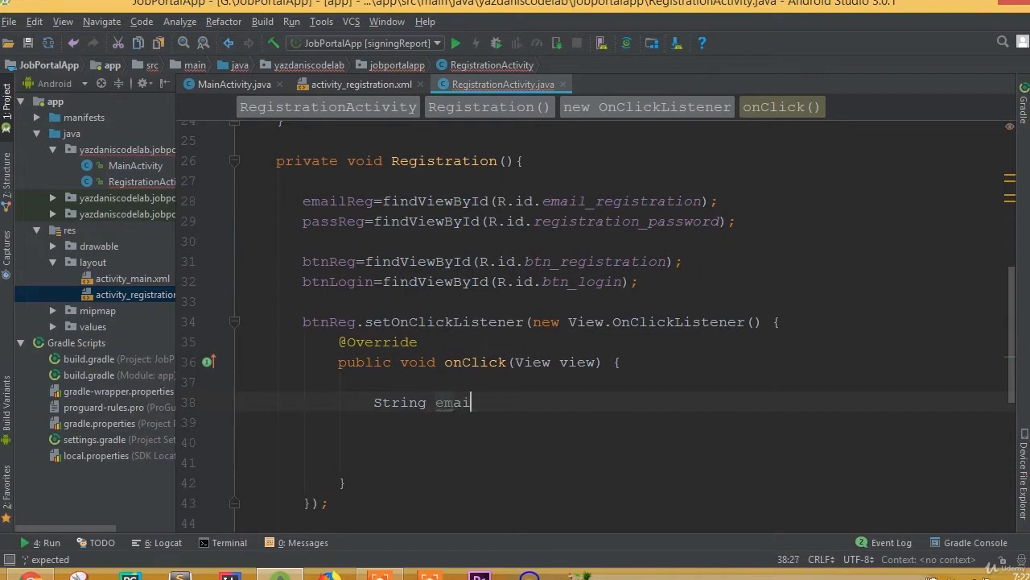
{"action": "type", "text": "l"}
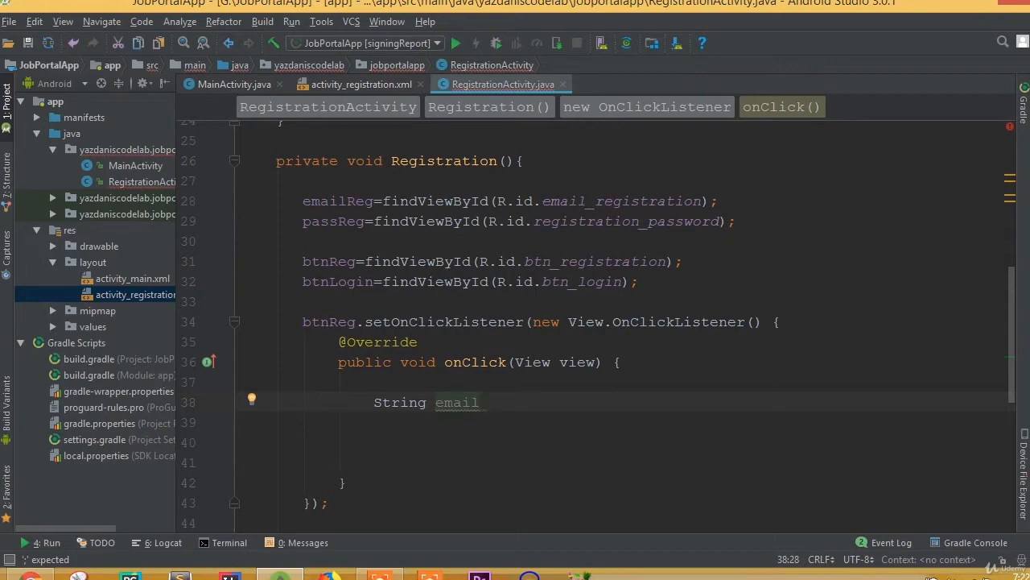
{"action": "type", "text": "="}
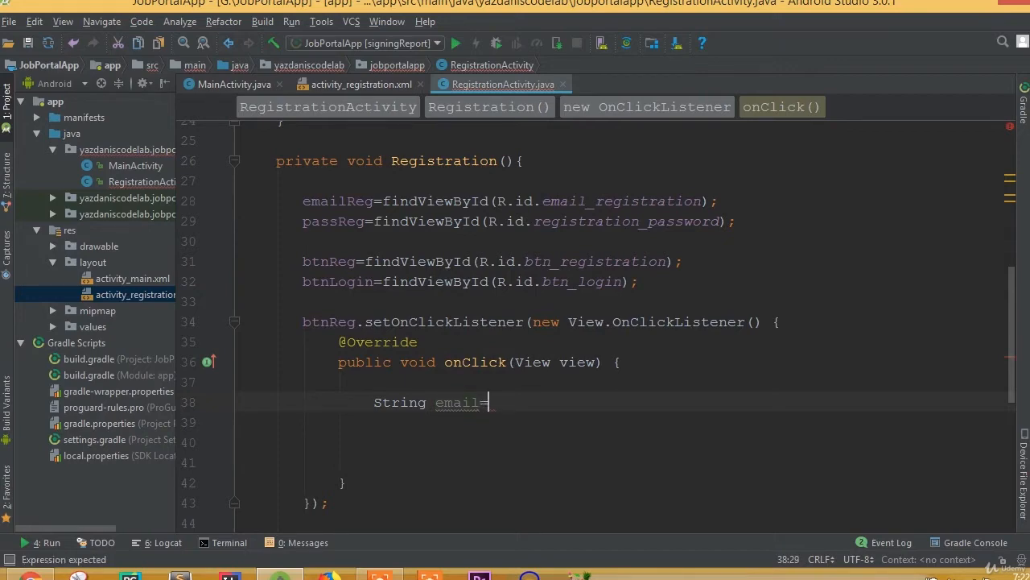
{"action": "type", "text": "em"}
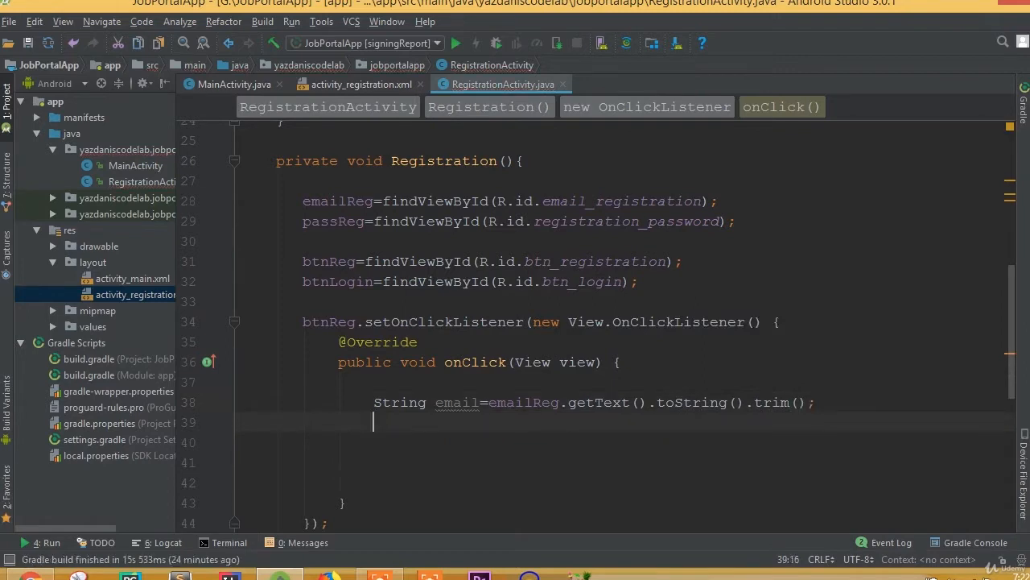
Step: Declare String pass = passReg.getText().toString().trim(); below it
{"action": "type", "text": "String pa"}
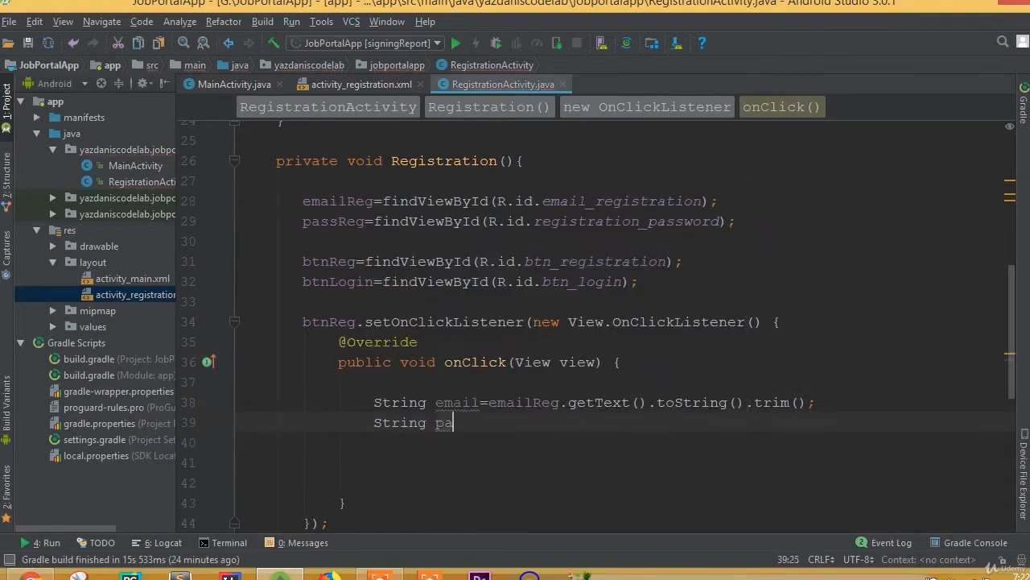
{"action": "type", "text": "ss="}
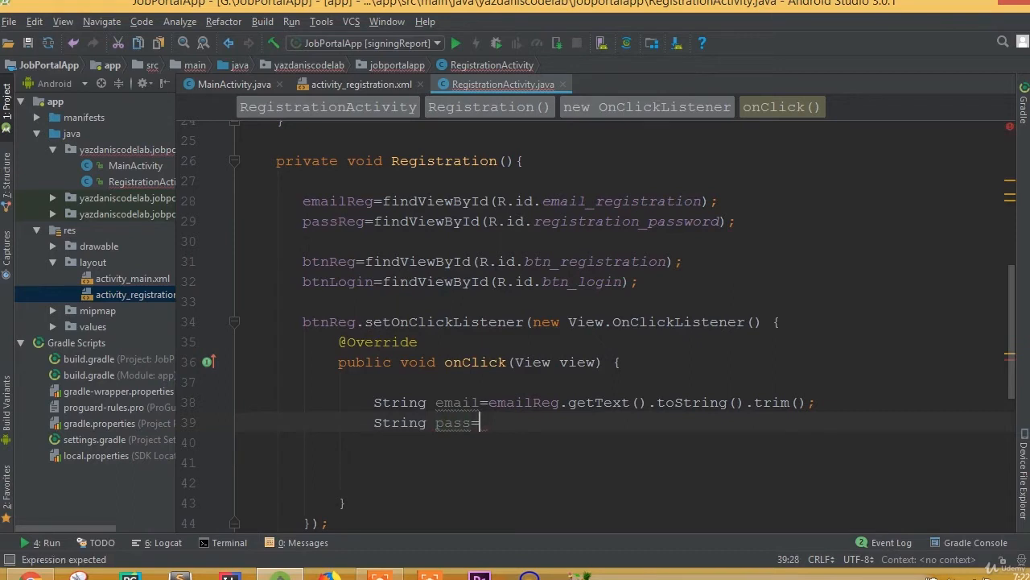
{"action": "type", "text": "passReg"}
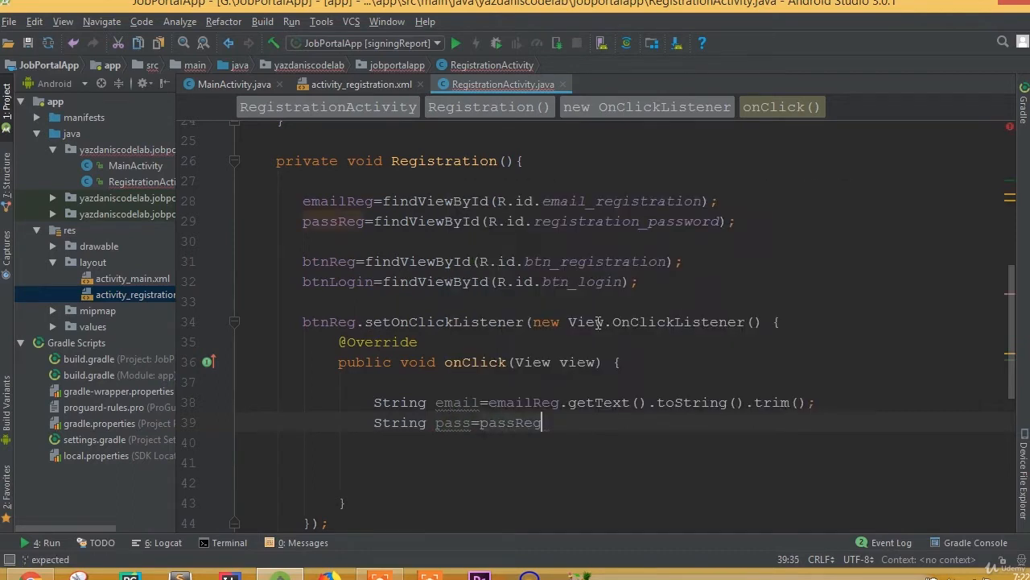
{"action": "type", "text": "="}
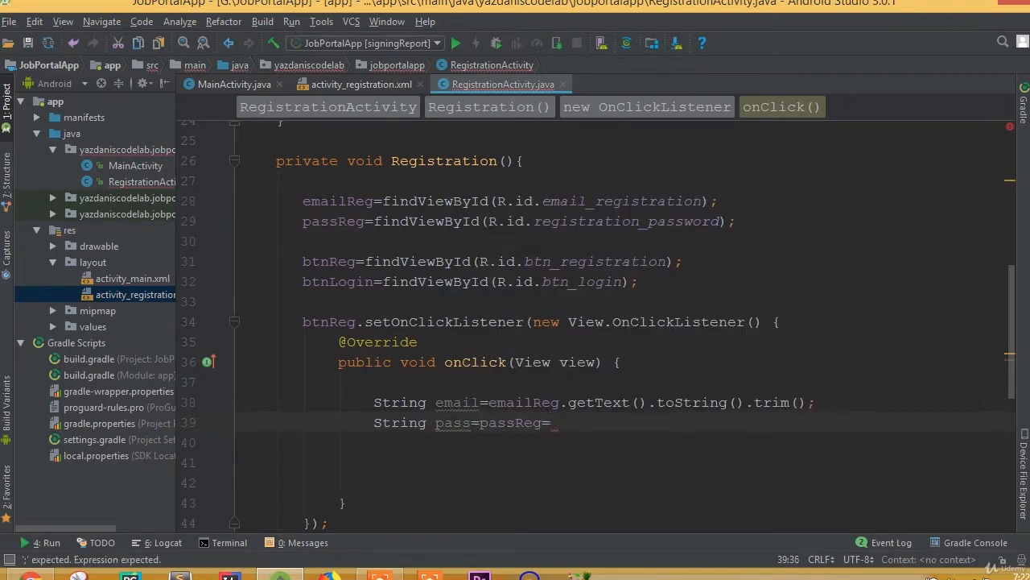
{"action": "key", "text": "BackSpace"}
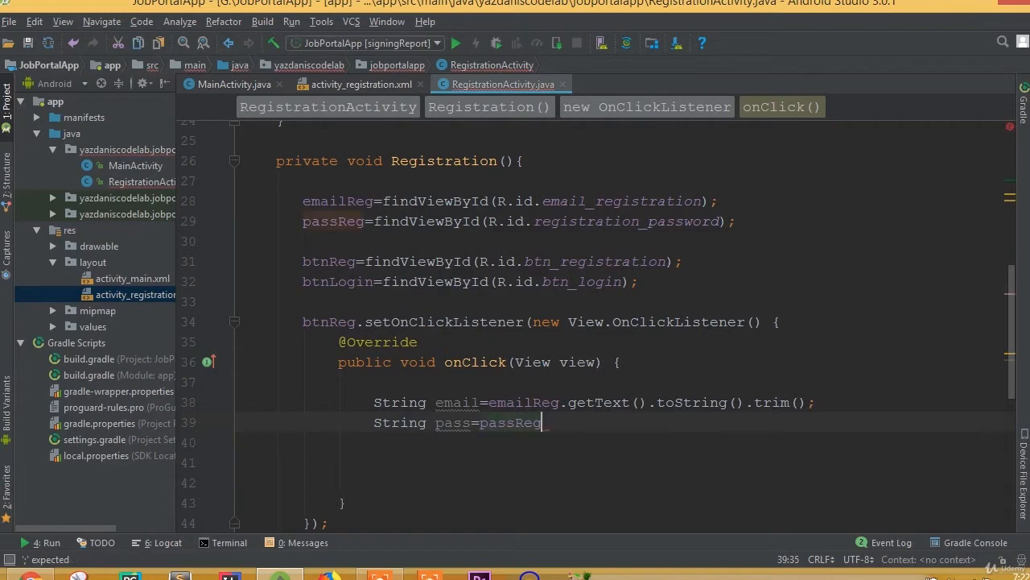
{"action": "type", "text": ".getText().toString().trim();"}
{"action": "left_click", "coordinate": [620, 462]}
{"action": "type", "text": "if ("}
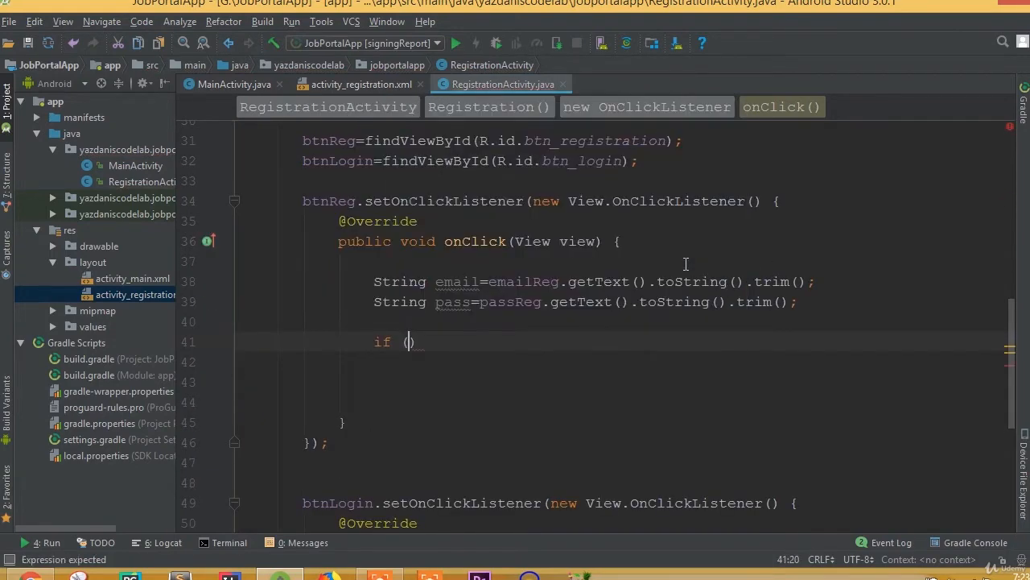
Step: Write the condition if (TextUtils.isEmpty(email)) { } for the empty-email check
{"action": "type", "text": "TextUtils.isEmpty("}
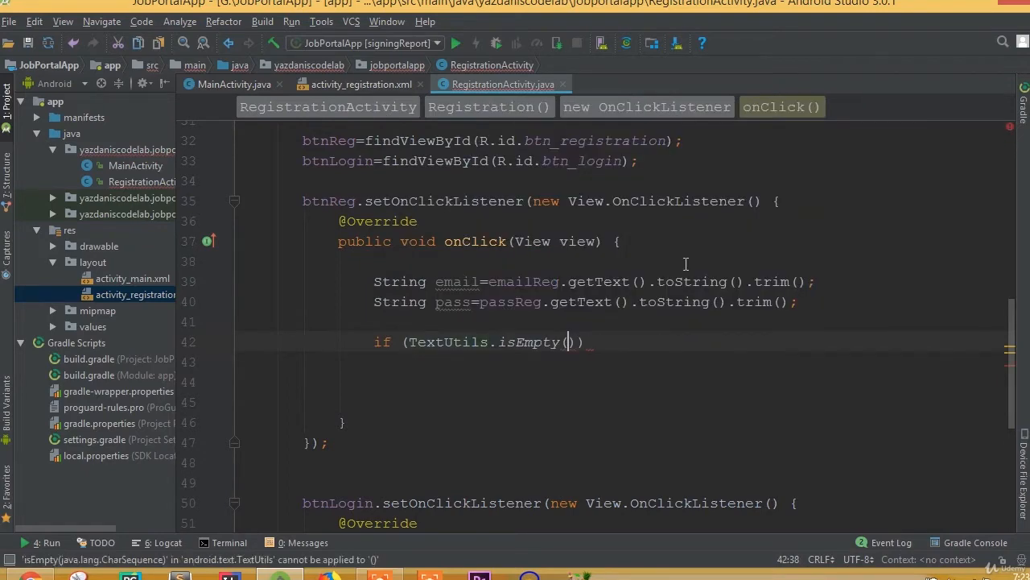
{"action": "type", "text": "email"}
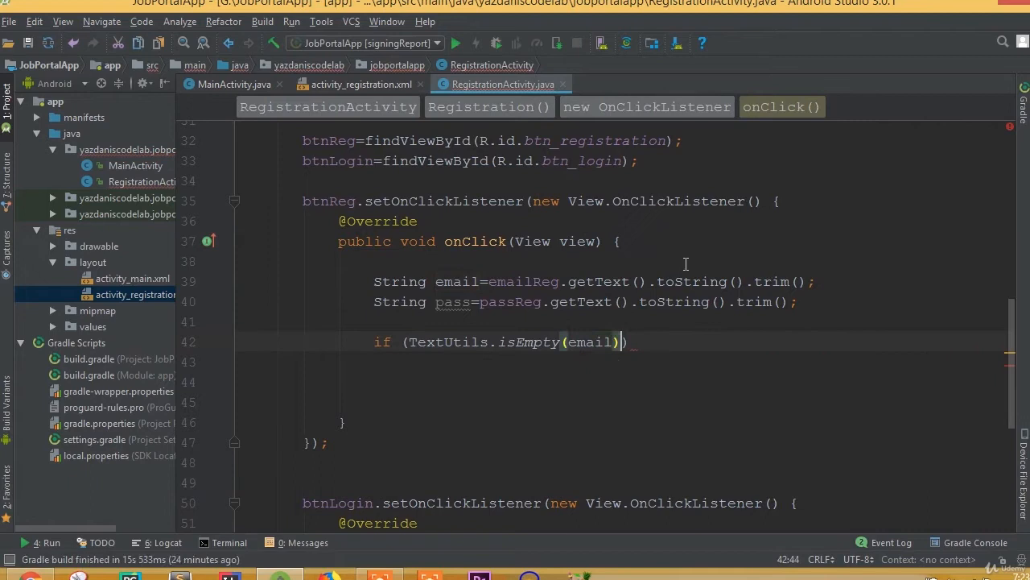
{"action": "type", "text": "{}"}
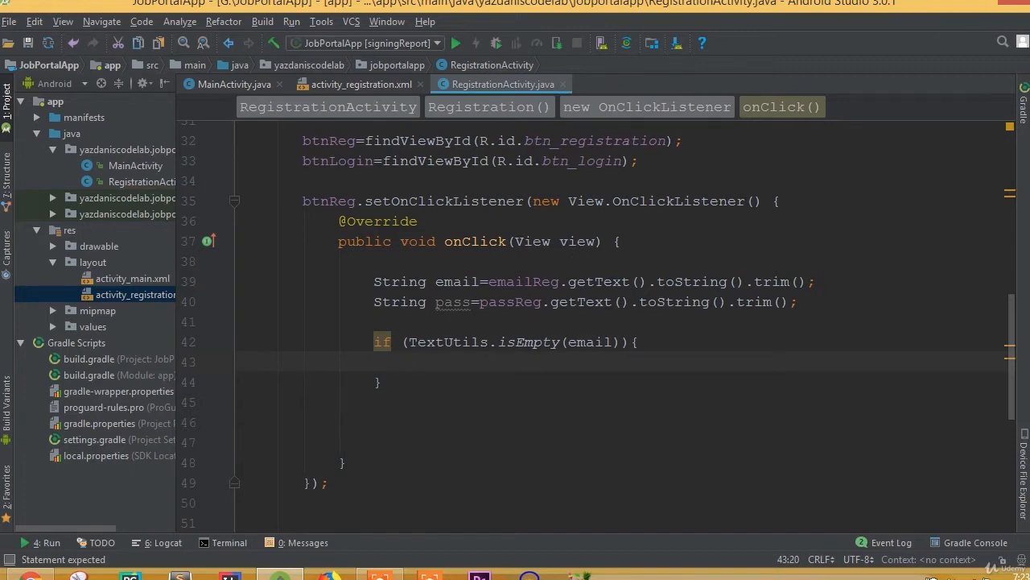
Step: Inside the block add emailReg.setError("Required field.."); and move below the block
{"action": "type", "text": "emailReg"}
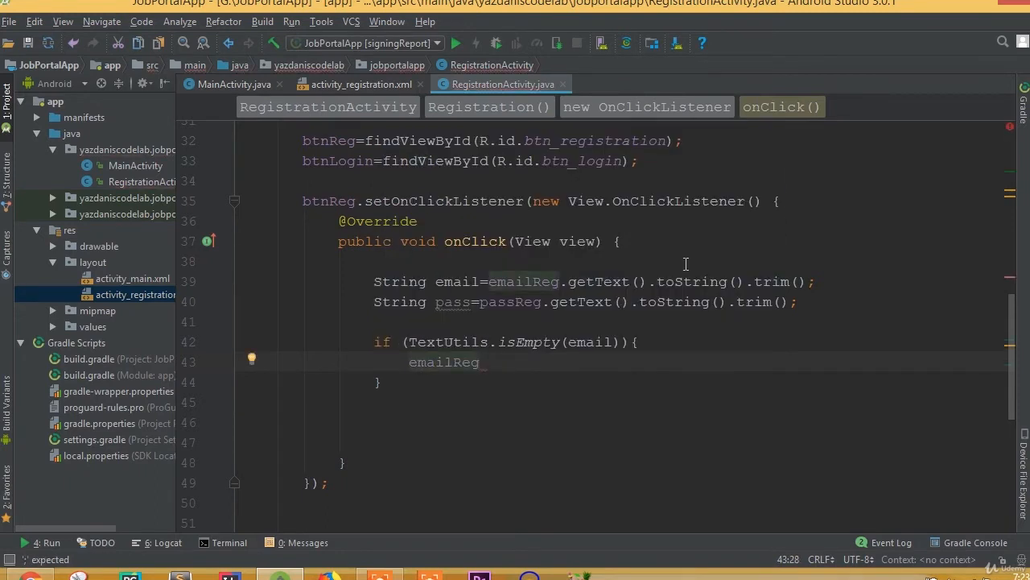
{"action": "type", "text": "."}
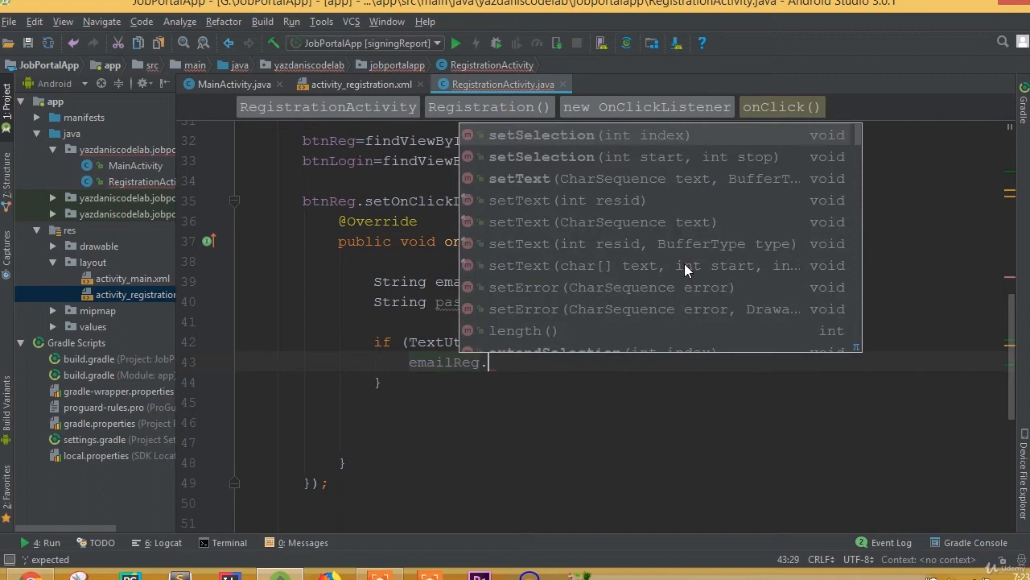
{"action": "type", "text": "set"}
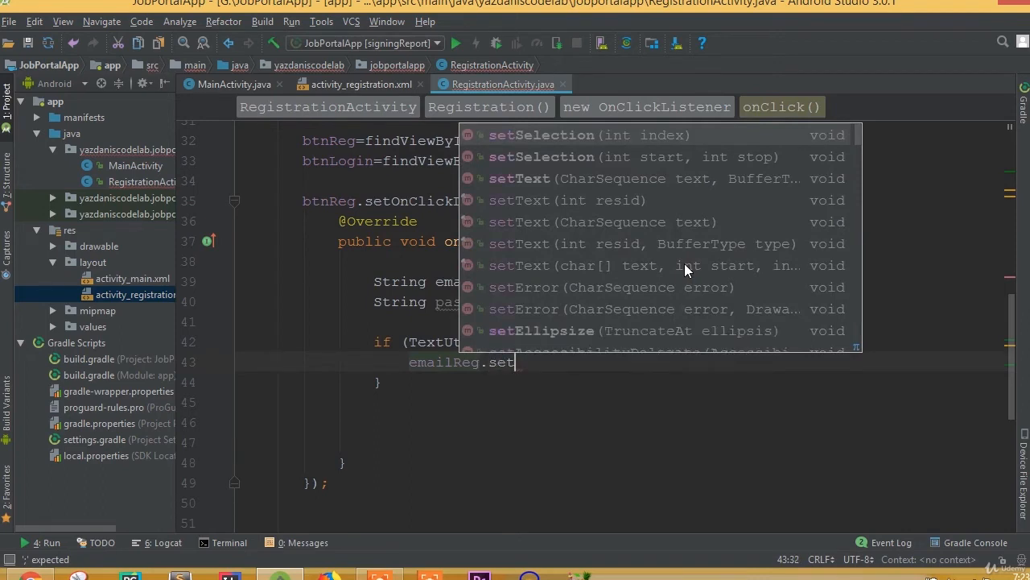
{"action": "type", "text": "e"}
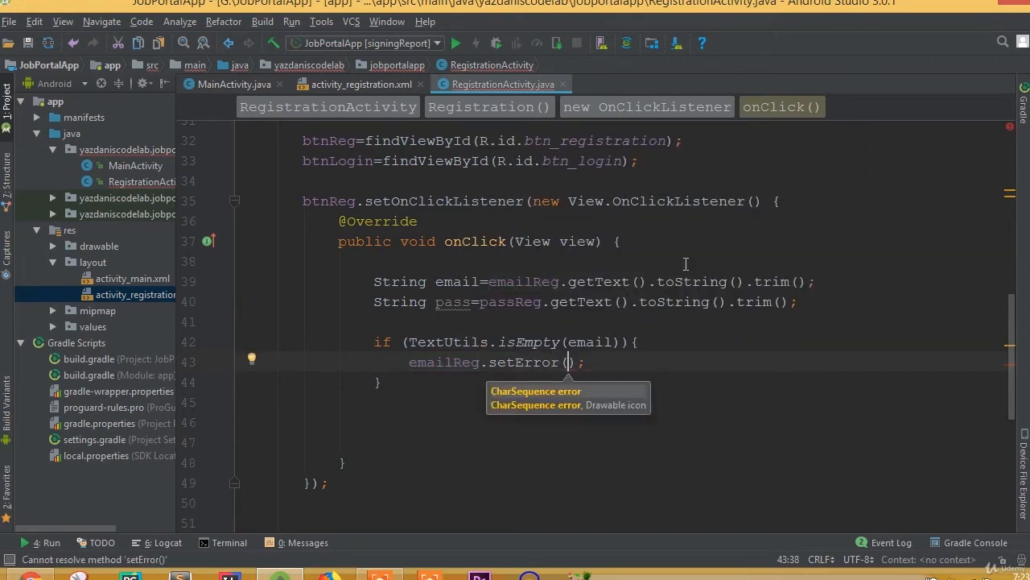
{"action": "type", "text": "\"\""}
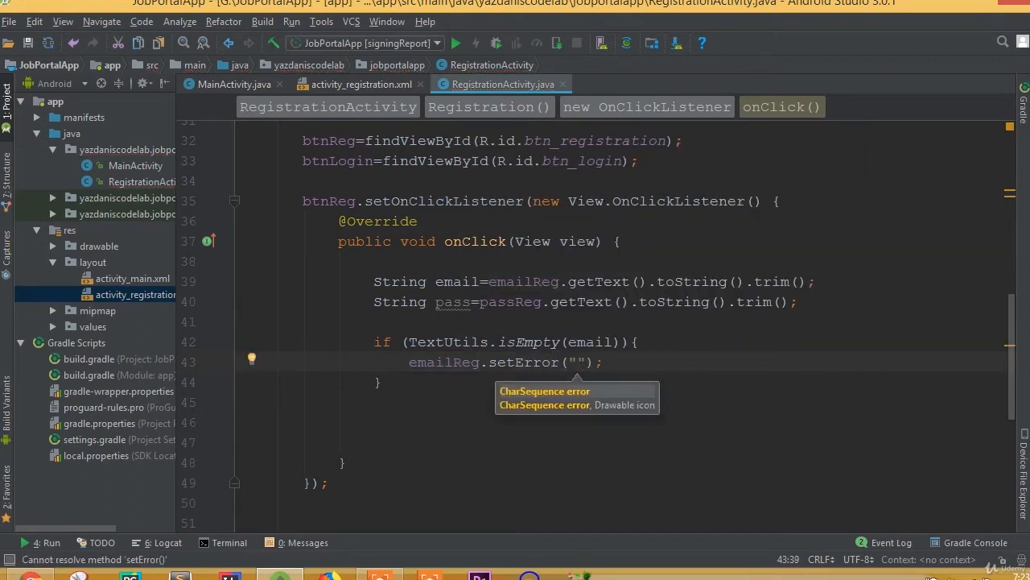
{"action": "type", "text": "Required"}
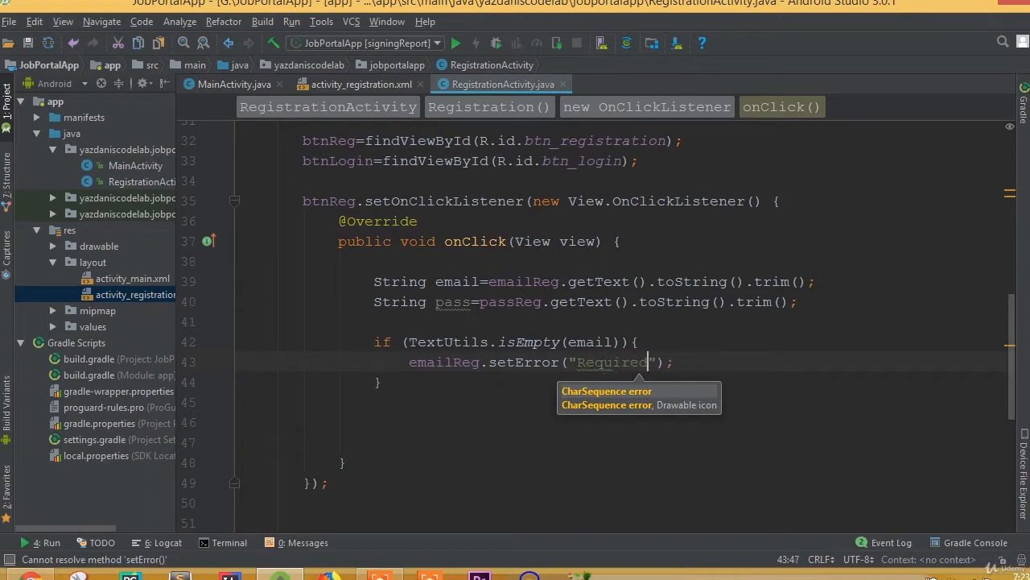
{"action": "type", "text": "field.."}
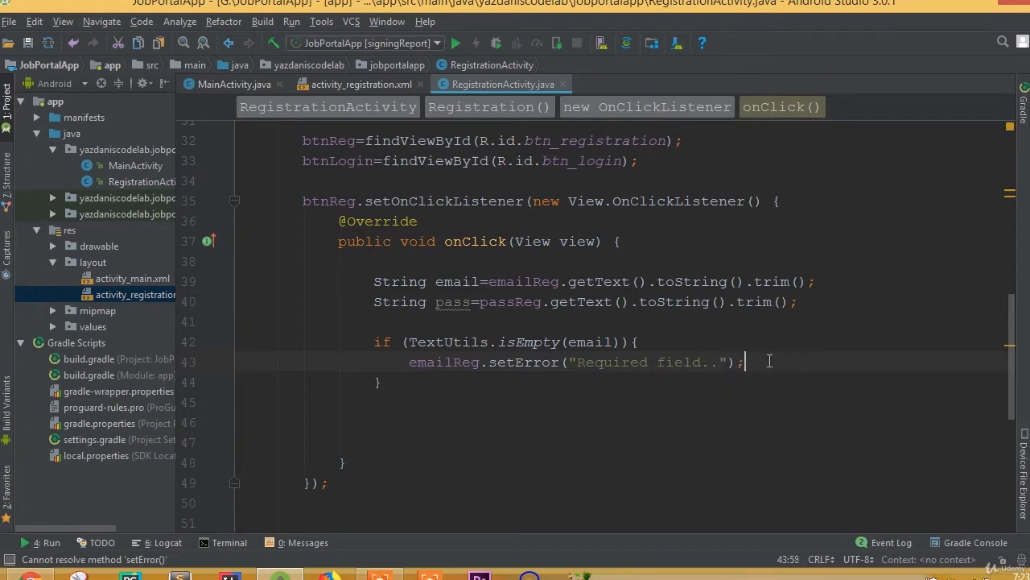
{"action": "type", "text": "bre"}
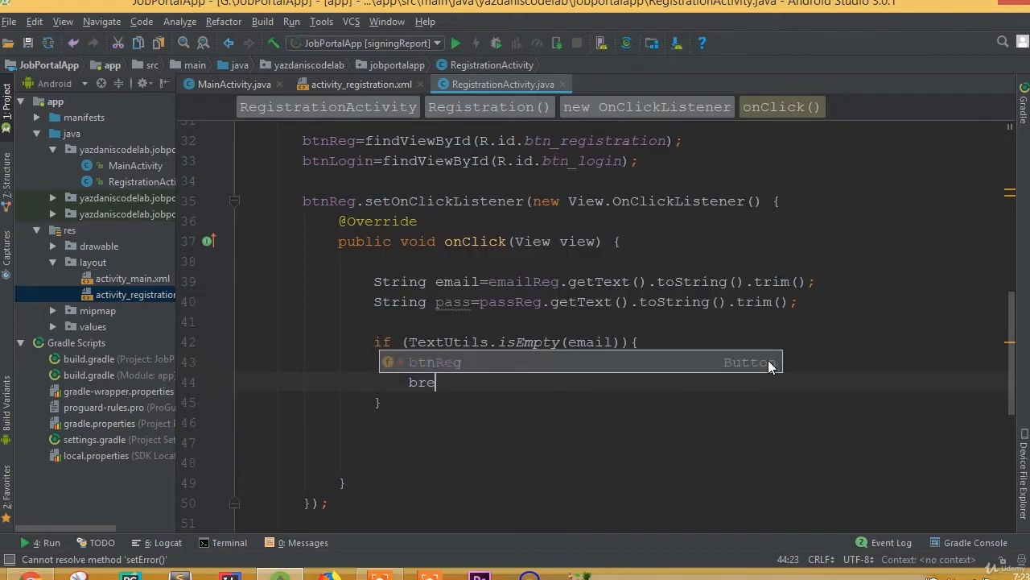
{"action": "type", "text": "emailReg.setError(\"Required field..\");"}
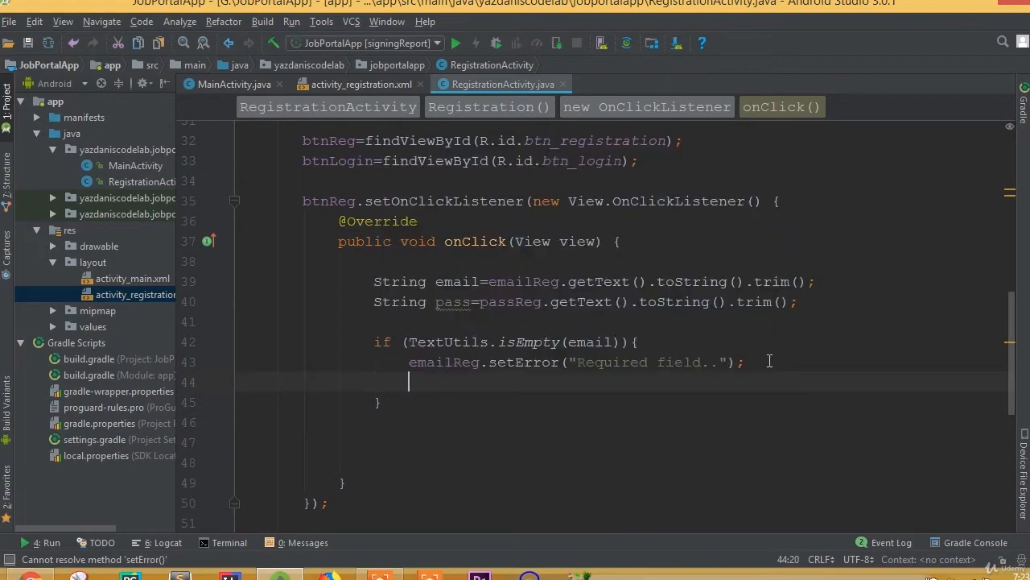
{"action": "type", "text": "br"}
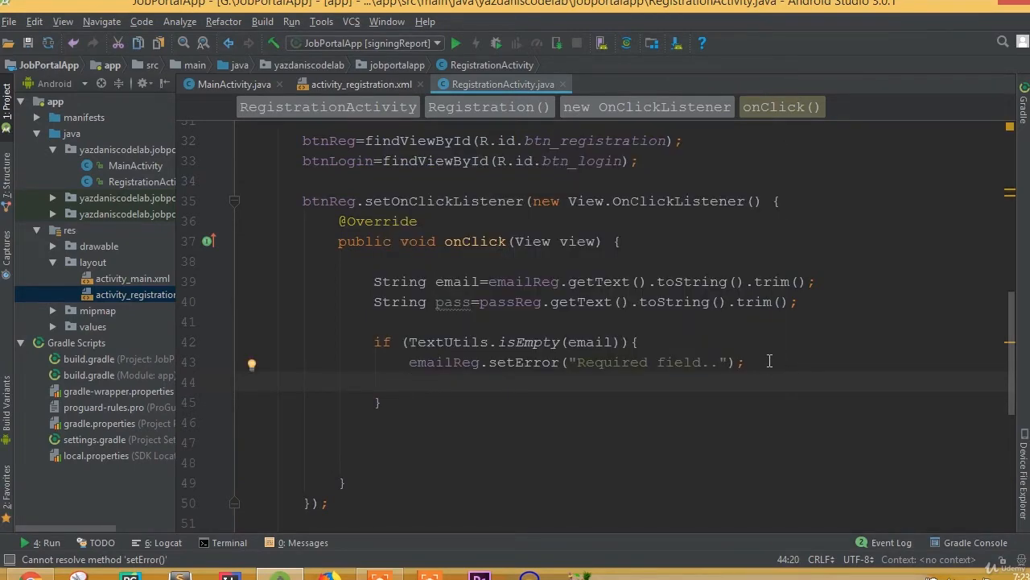
{"action": "left_click", "coordinate": [636, 342]}
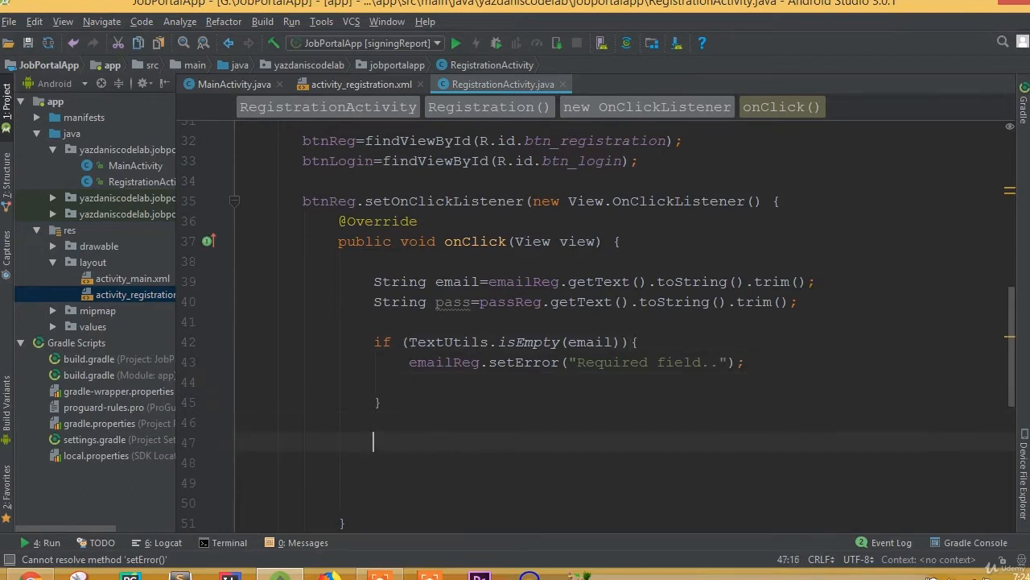
Step: Write the condition if (TextUtils.isEmpty(pass)) using autocomplete for isEmpty
{"action": "type", "text": "if ("}
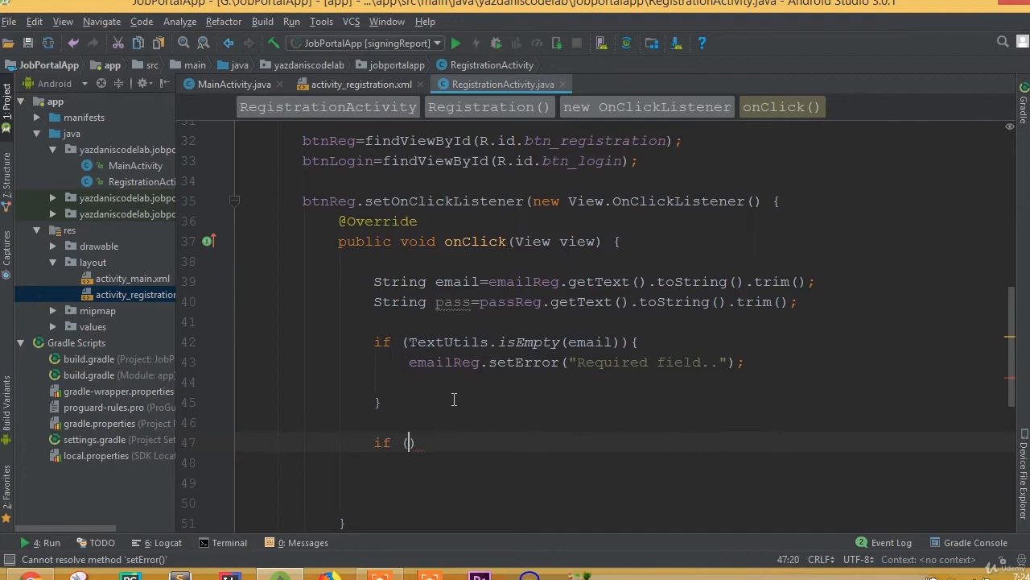
{"action": "type", "text": "TextUtils."}
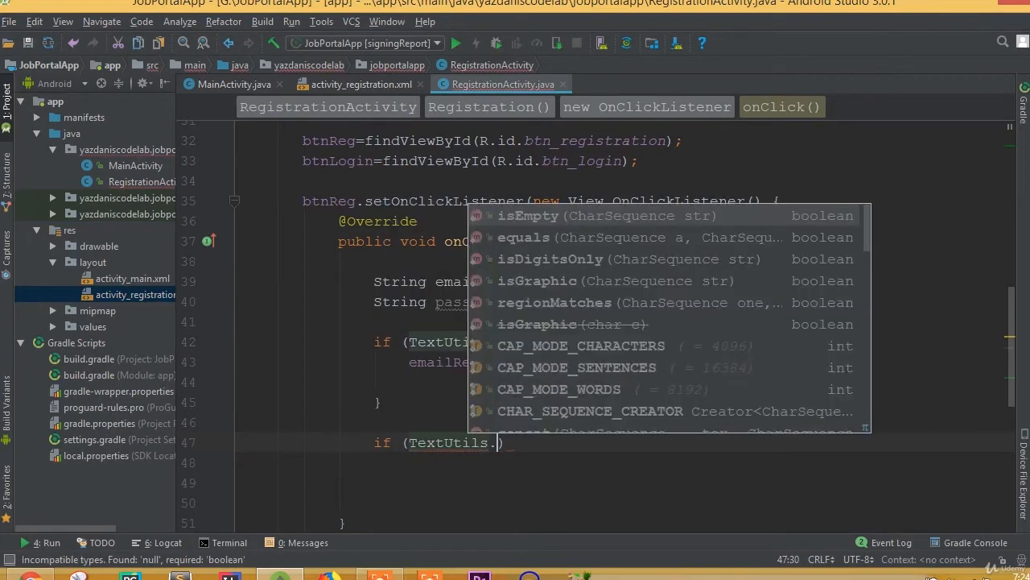
{"action": "left_click", "coordinate": [528, 216]}
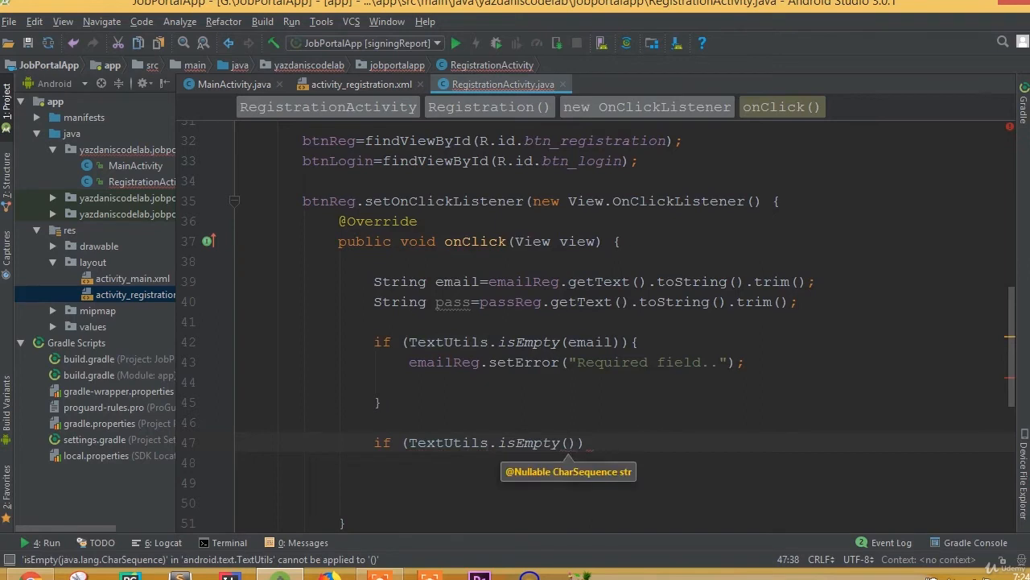
{"action": "type", "text": "pass"}
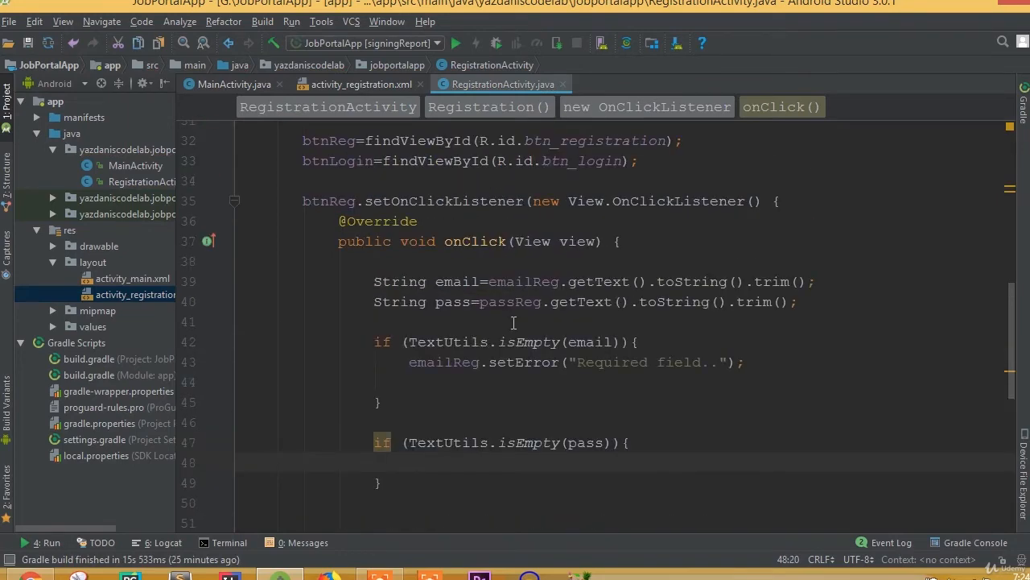
{"action": "mouse_move", "coordinate": [560, 313]}
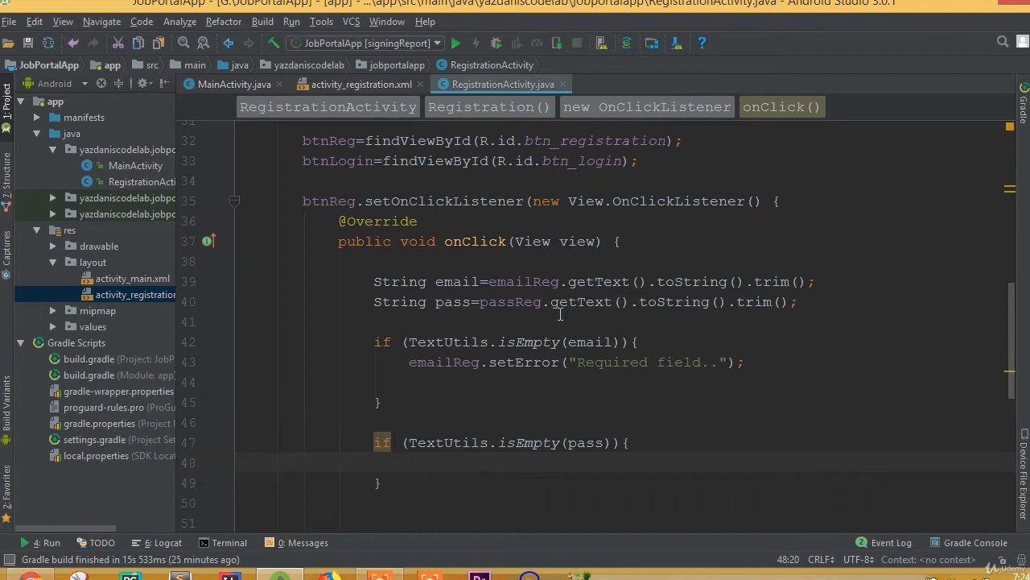
Step: Inside it add passReg.setError("Required field..");
{"action": "type", "text": "passReg.setError();"}
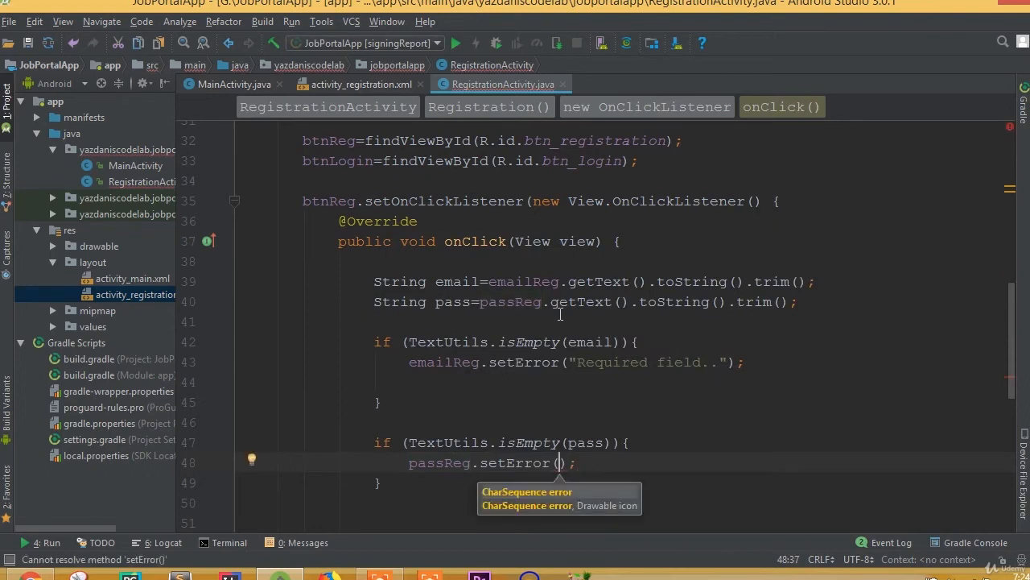
{"action": "type", "text": "\""}
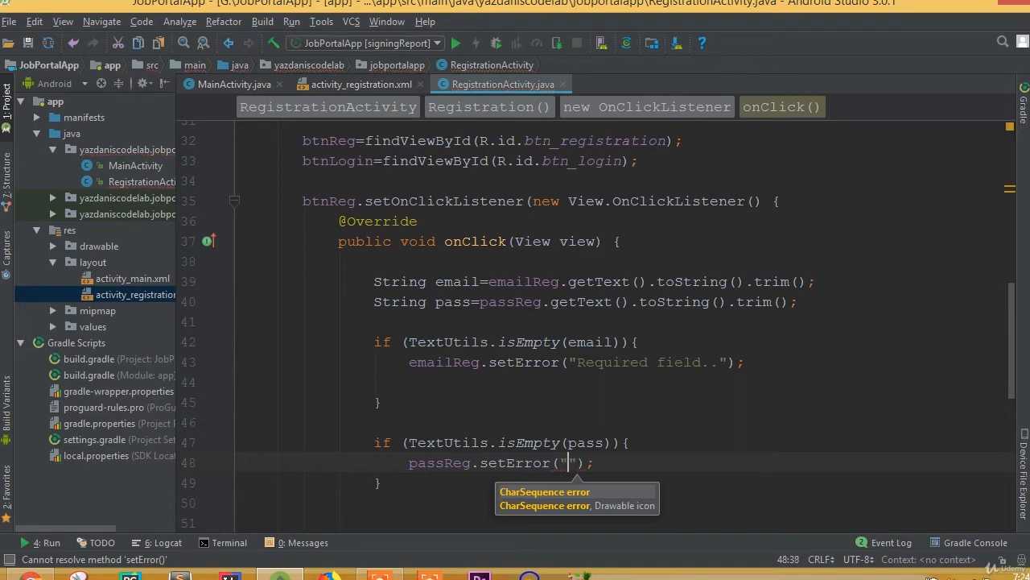
{"action": "type", "text": "Required"}
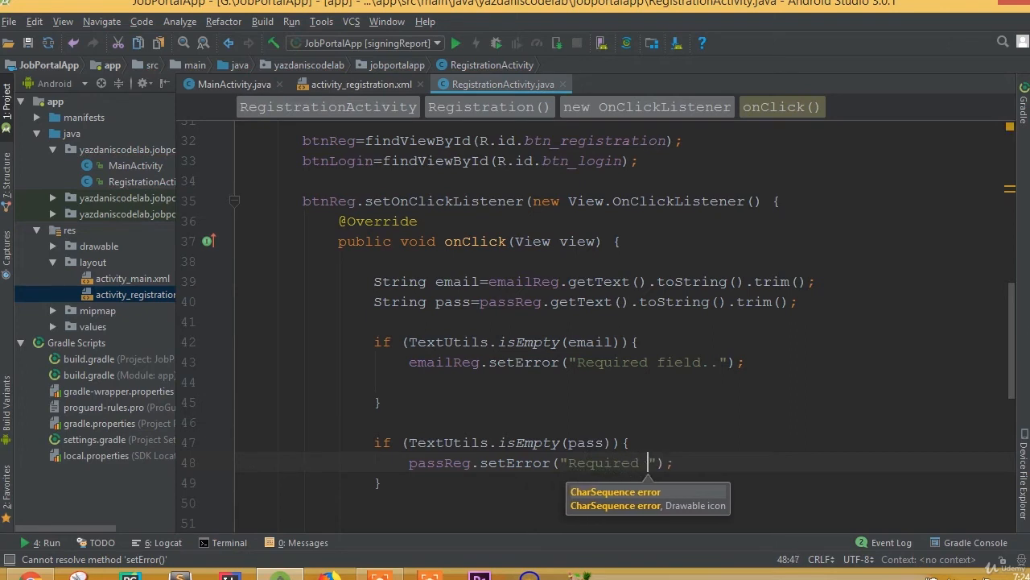
{"action": "type", "text": "field.."}
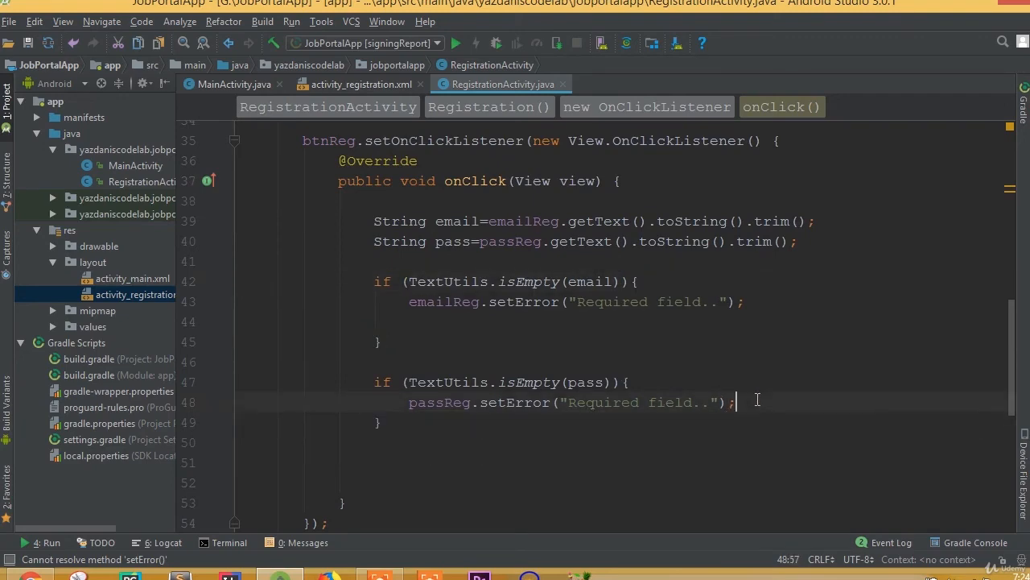
{"action": "scroll", "scroll_direction": "up", "scroll_amount": 3}
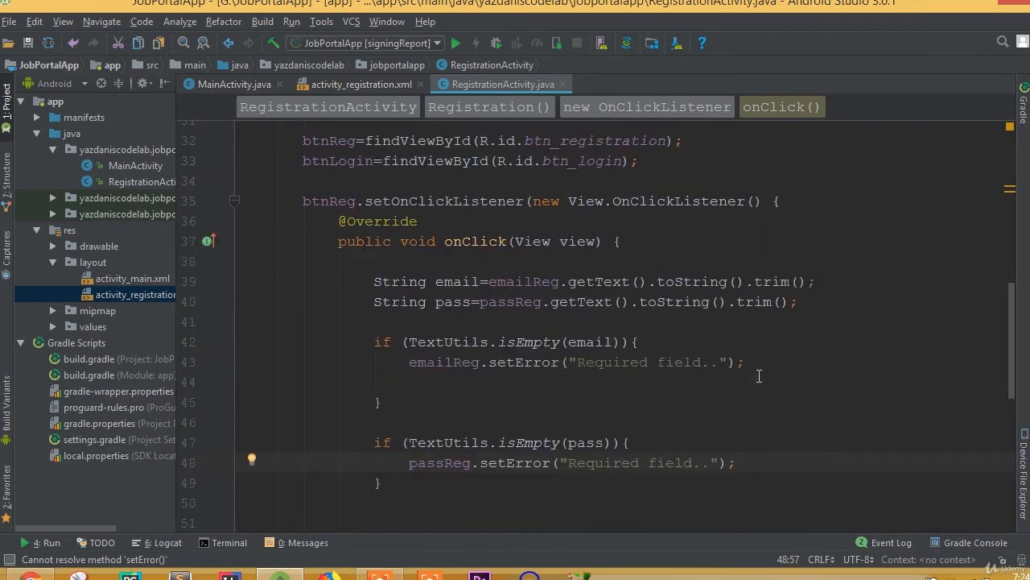
Step: Add return; after both the emailReg and passReg setError calls
{"action": "type", "text": "return;"}
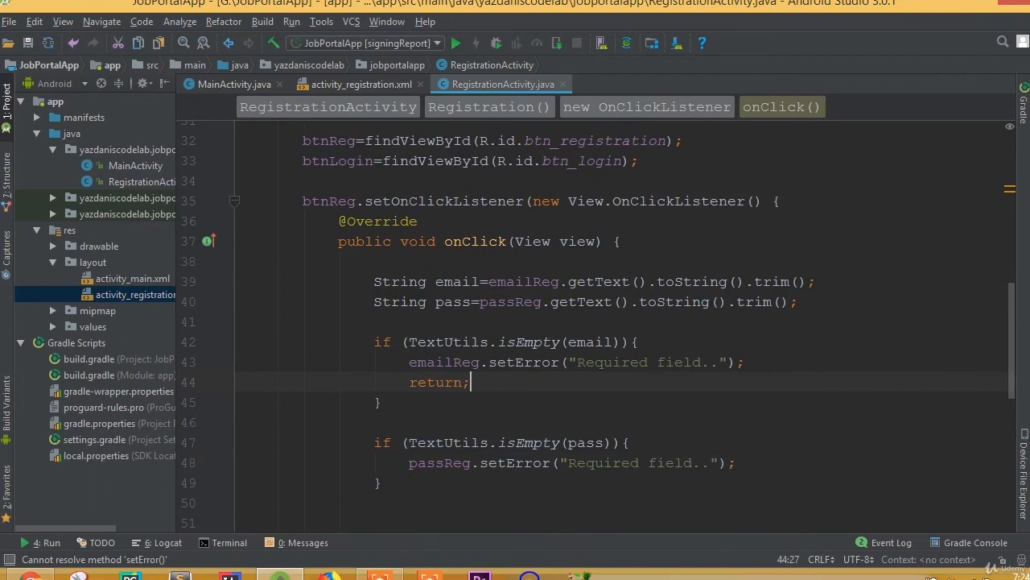
{"action": "left_click", "coordinate": [734, 462]}
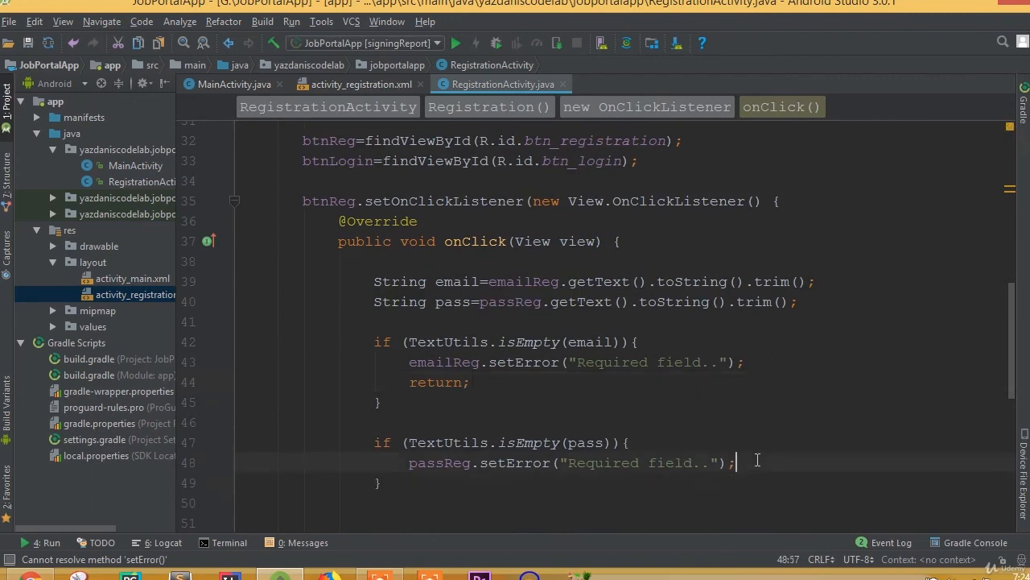
{"action": "type", "text": "return;"}
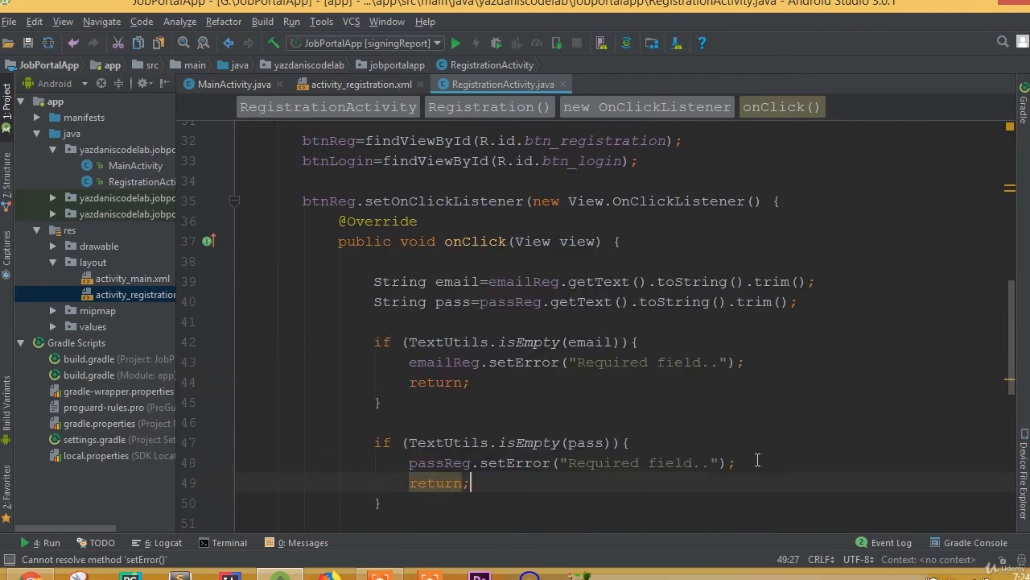
{"action": "scroll", "scroll_direction": "down", "scroll_amount": 3}
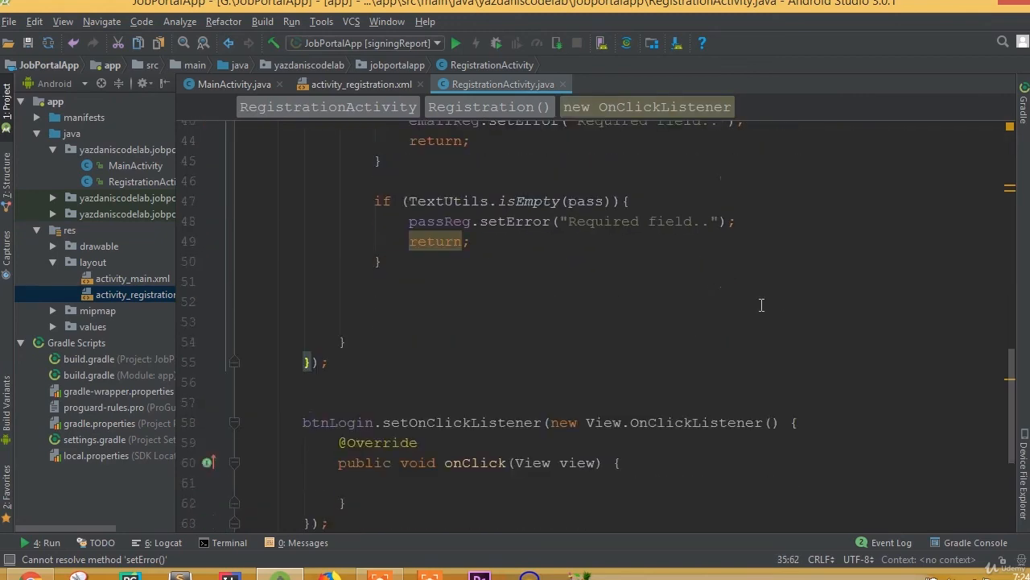
{"action": "scroll", "scroll_direction": "up", "scroll_amount": 3}
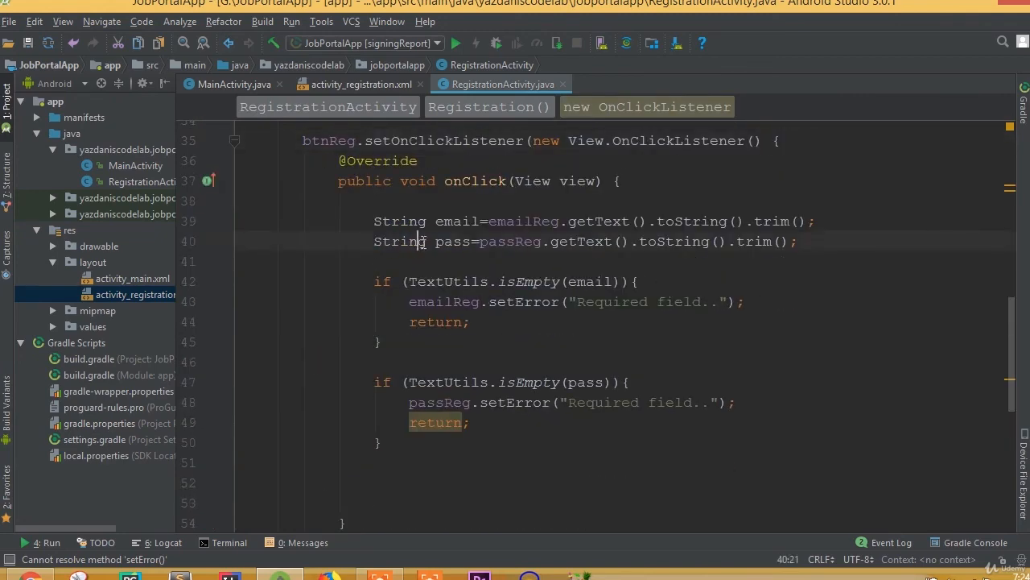